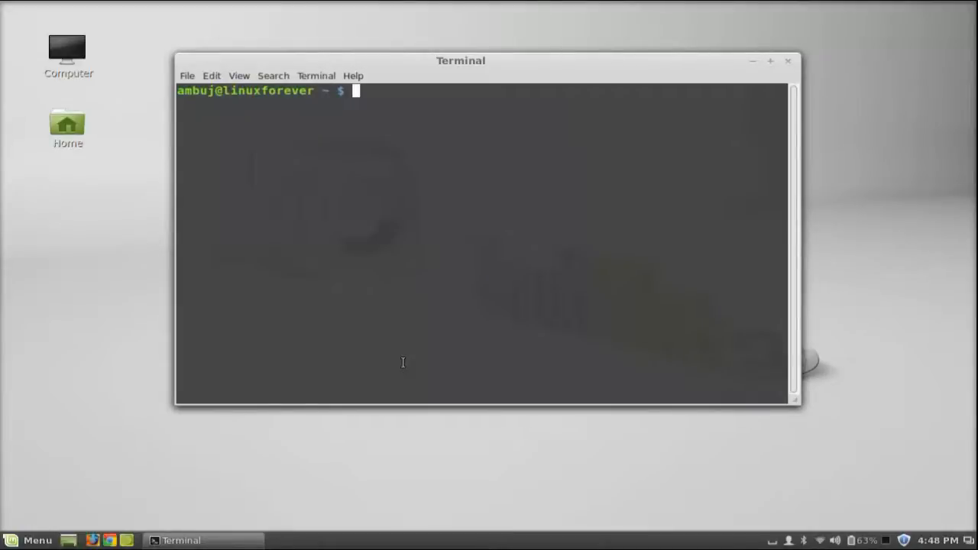
Run 'sudo add-apt-repository ppa:ubuntuhandbook1/apps' to add the PPA.
{"action": "type", "text": "sudo ad"}
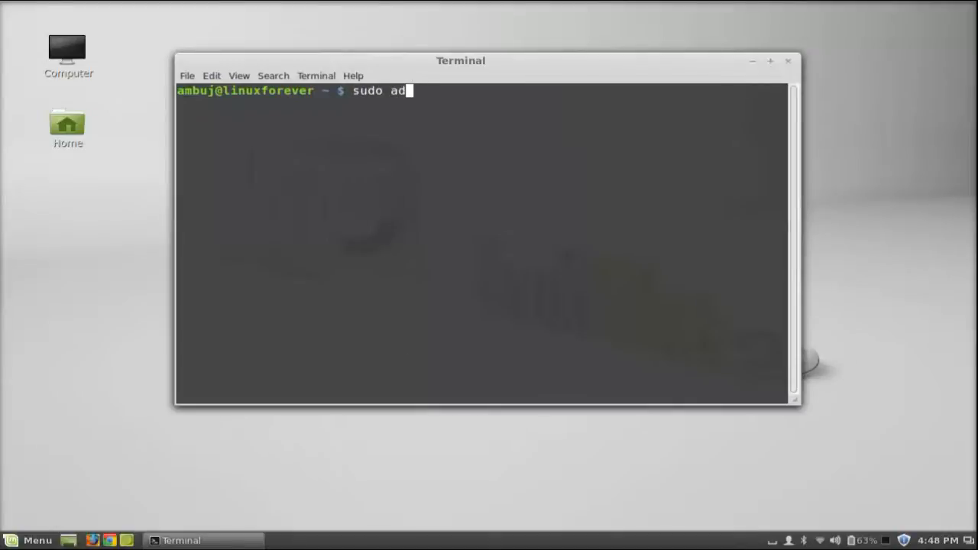
{"action": "type", "text": "d-apt-repository pp"}
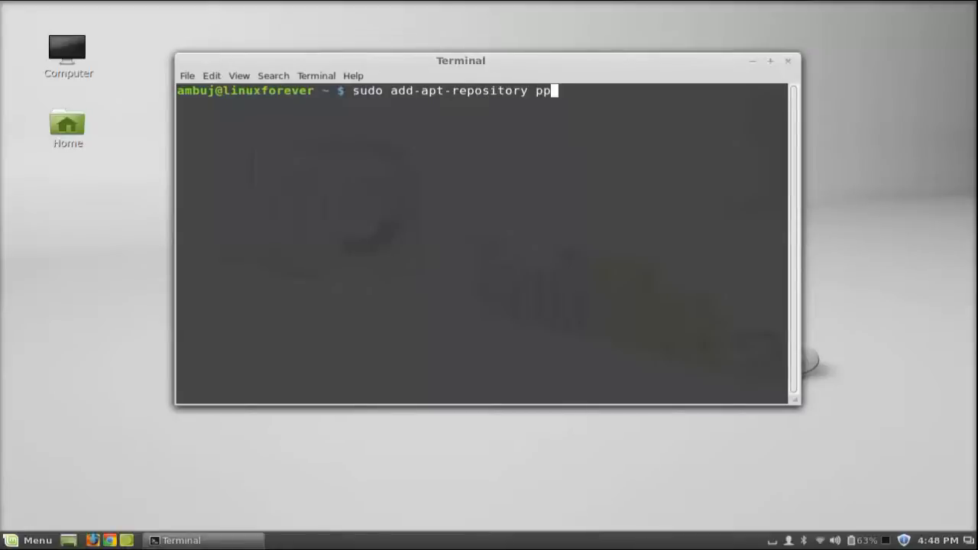
{"action": "type", "text": "a:"}
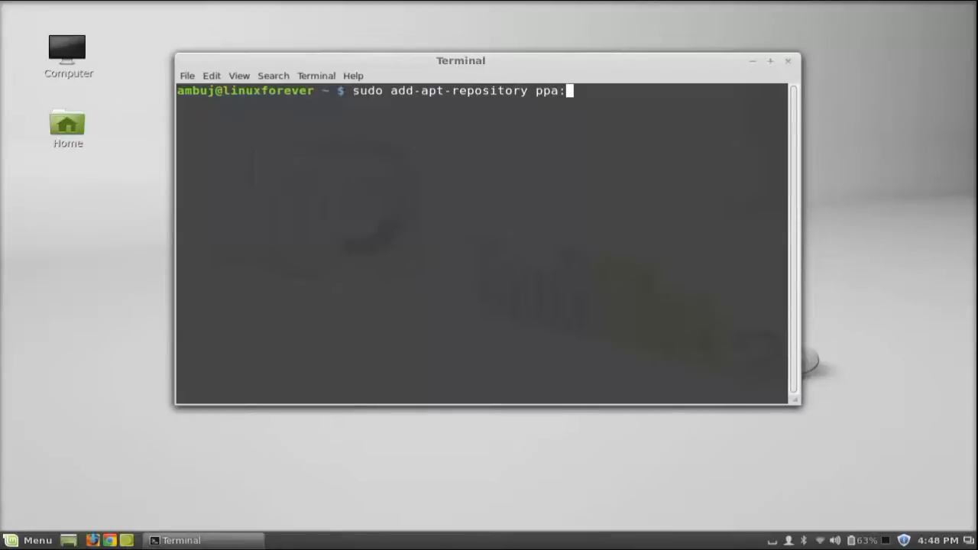
{"action": "type", "text": "ubuntu"}
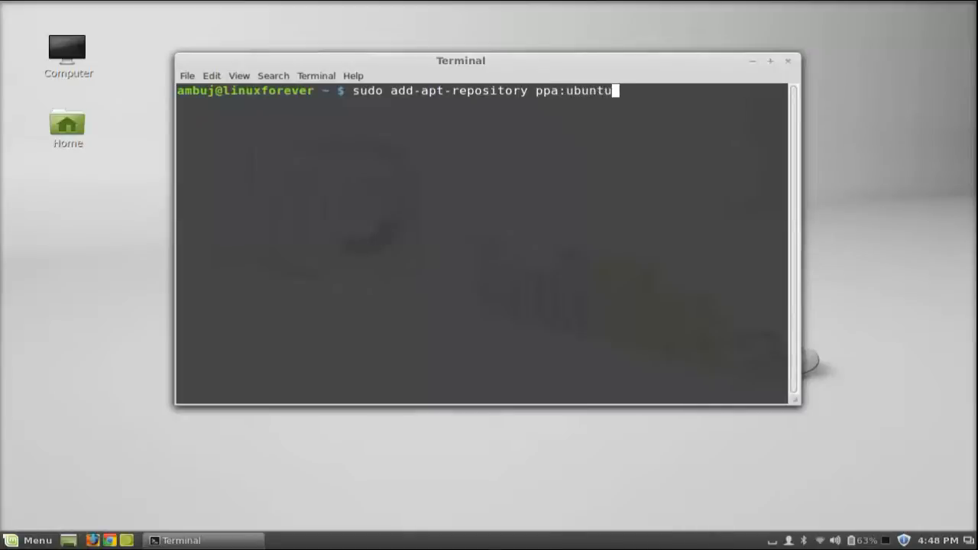
{"action": "type", "text": "h"}
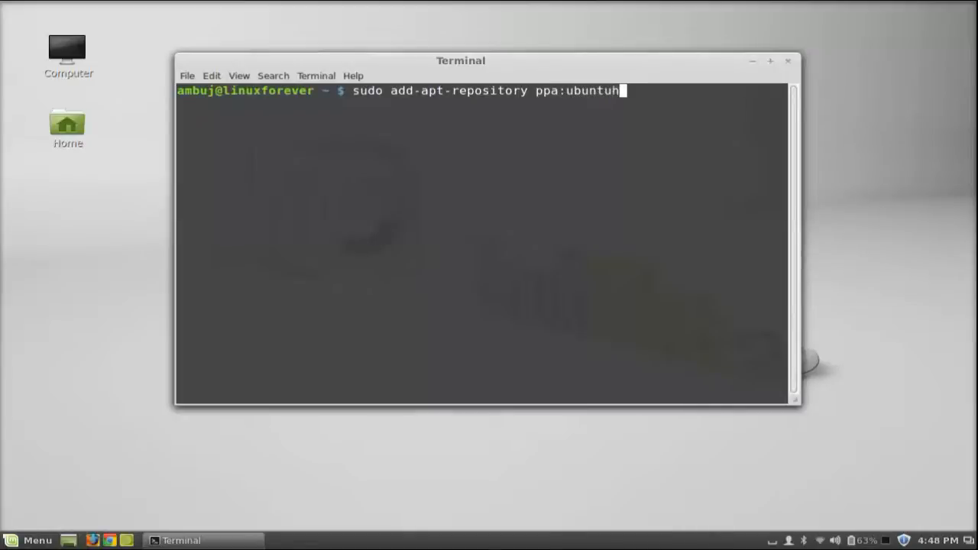
{"action": "type", "text": "andbook"}
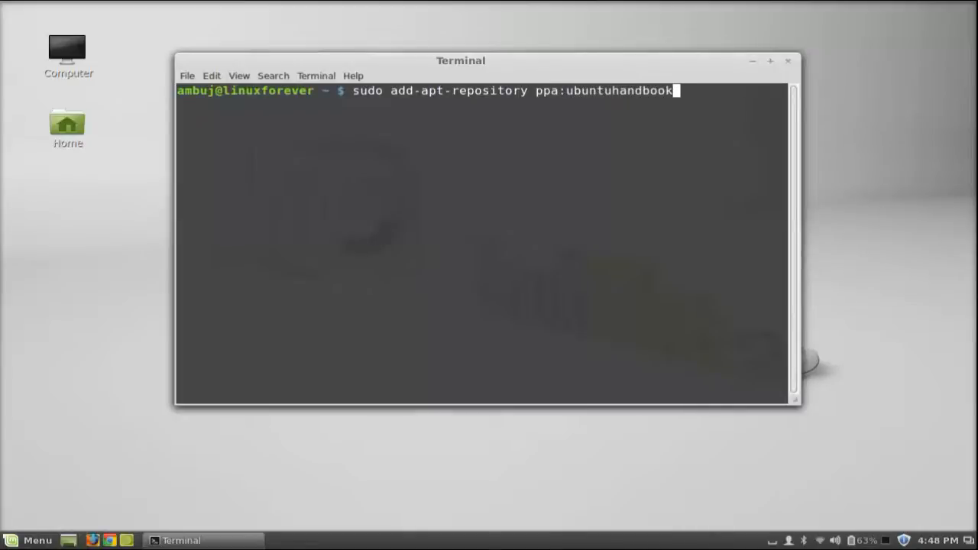
{"action": "type", "text": "1"}
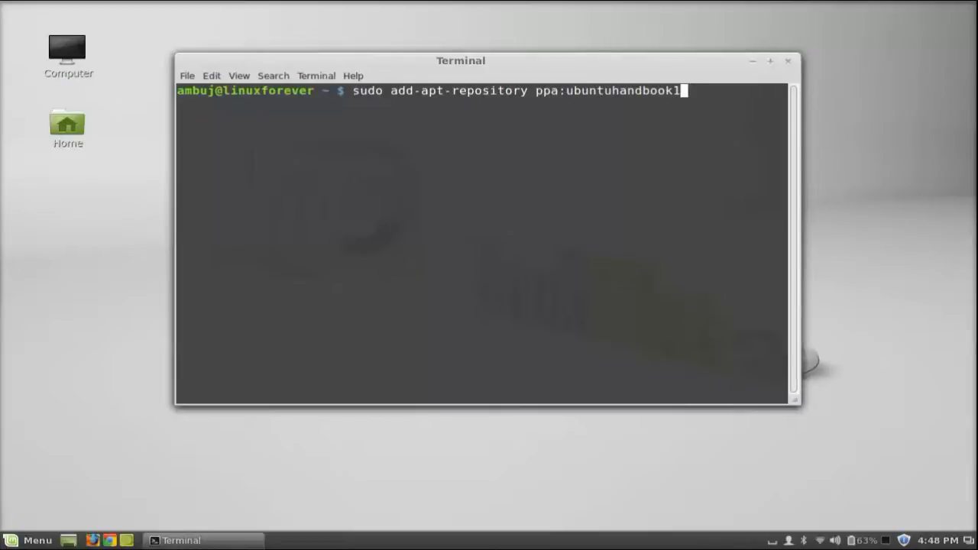
{"action": "type", "text": "/apps"}
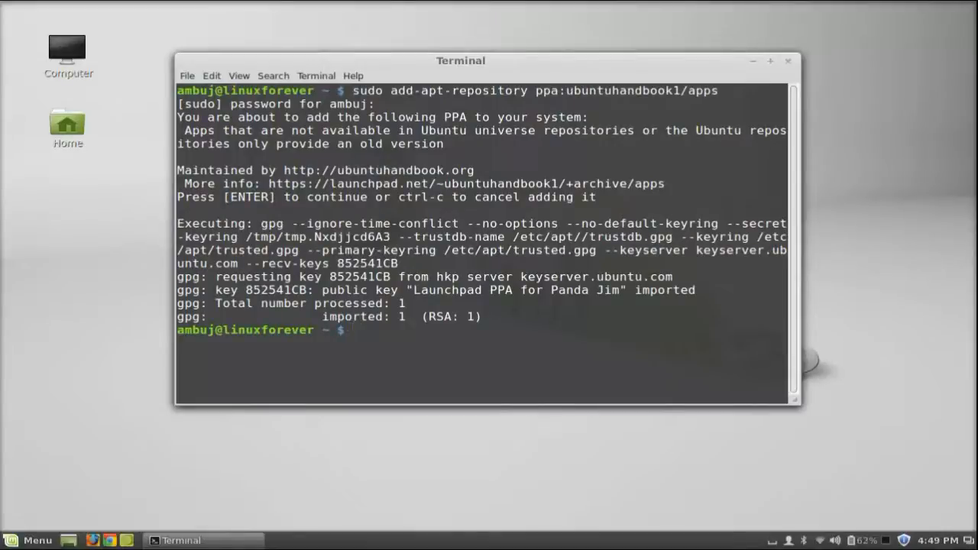
Run 'sudo apt-get update' to refresh the package lists.
{"action": "type", "text": "s"}
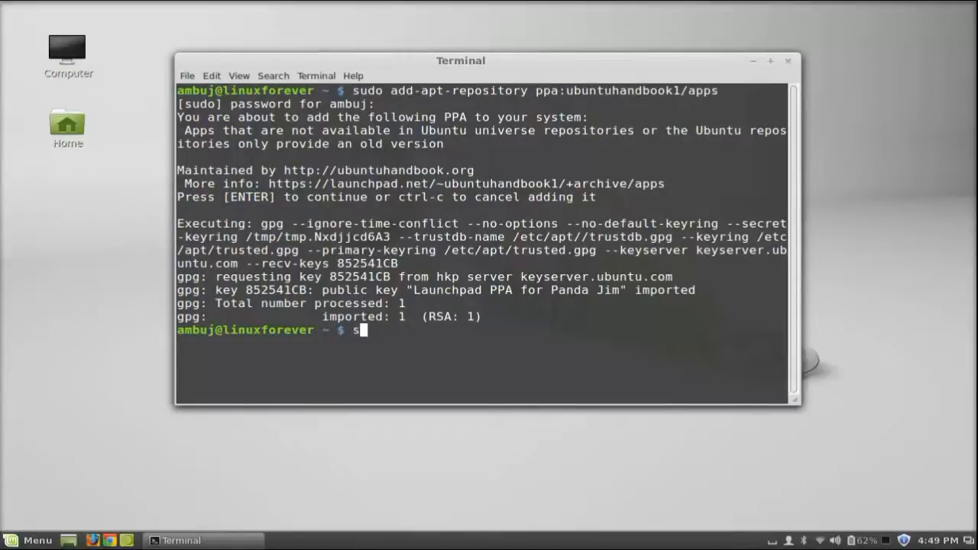
{"action": "type", "text": "udo apt-"}
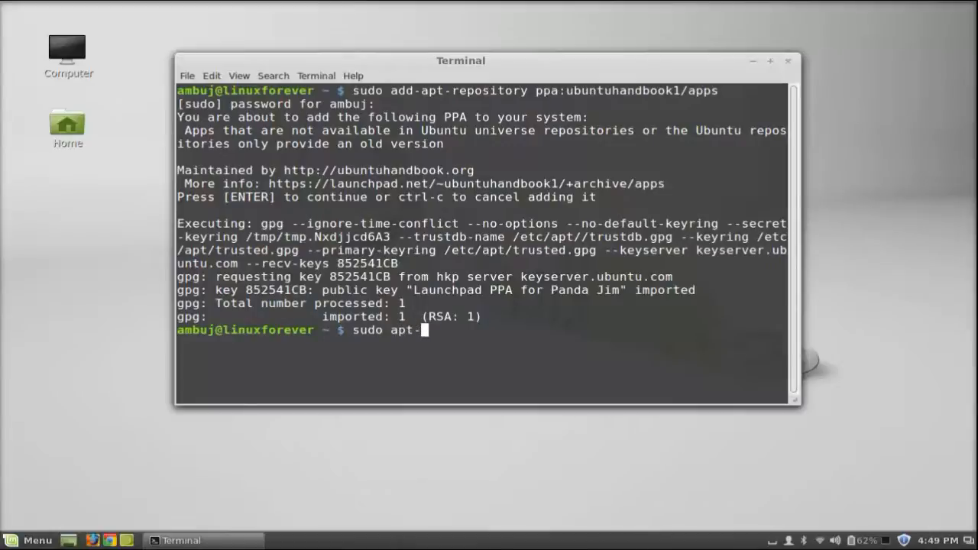
{"action": "type", "text": "get upda"}
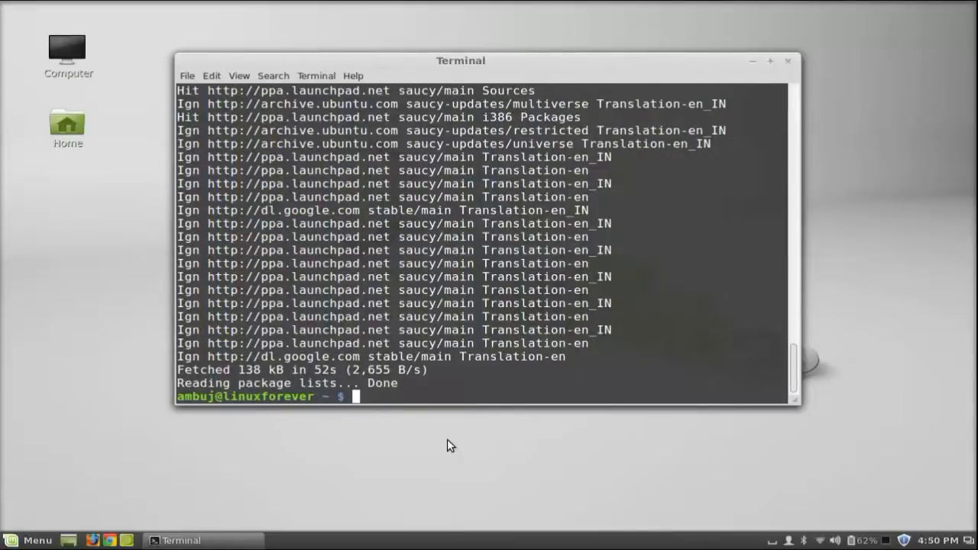
{"action": "type", "text": "sudo apt-ge"}
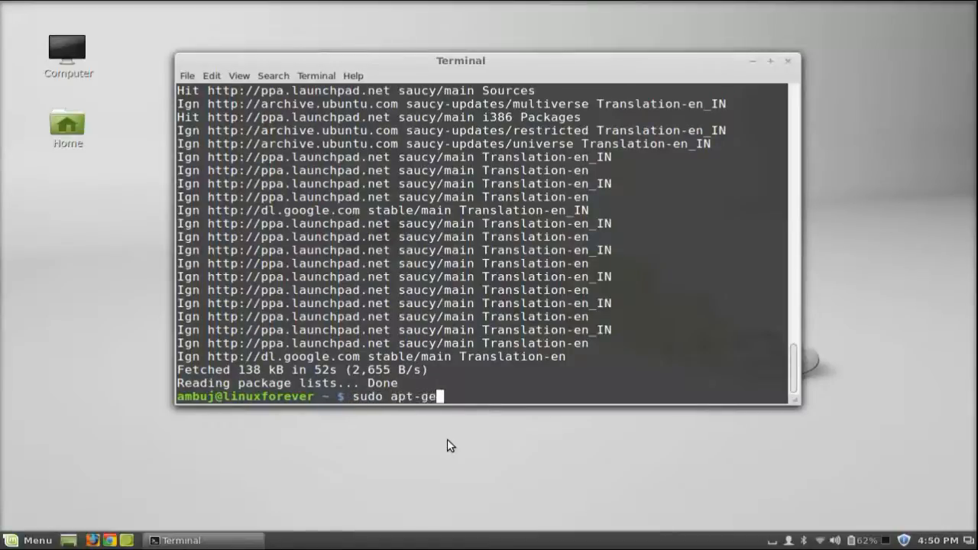
Run 'sudo apt-get install cuttlefish', confirm the install, and close the terminal.
{"action": "type", "text": "t insta"}
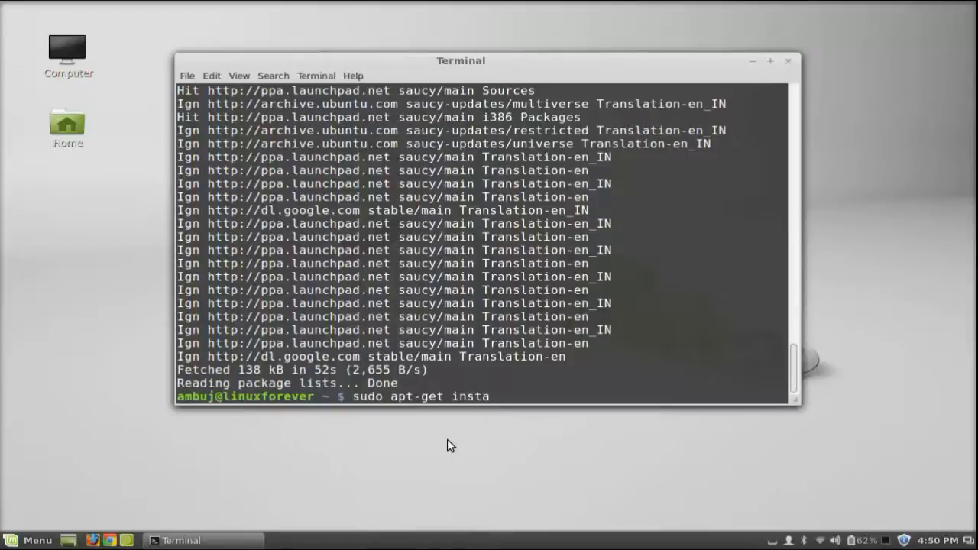
{"action": "type", "text": "ll cutt"}
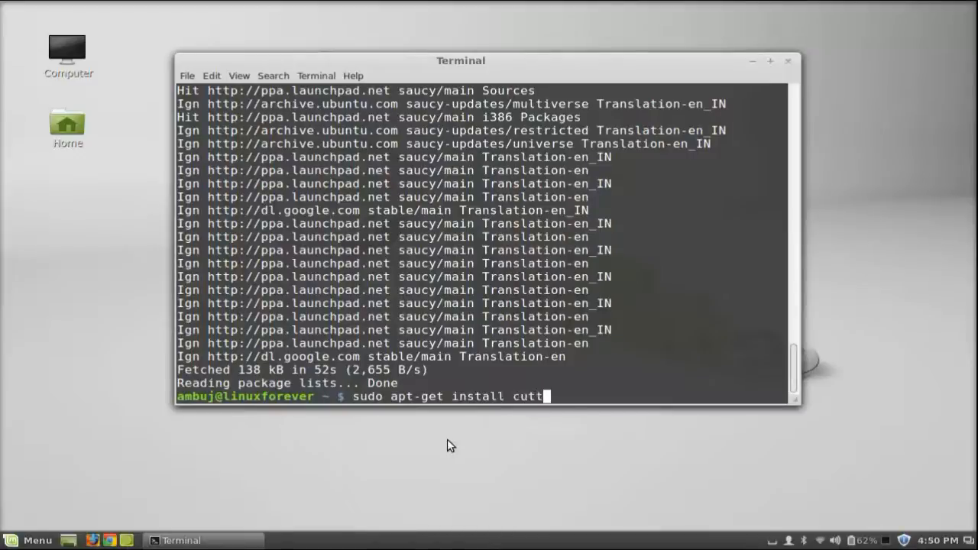
{"action": "type", "text": "lefish"}
{"action": "type", "text": "y"}
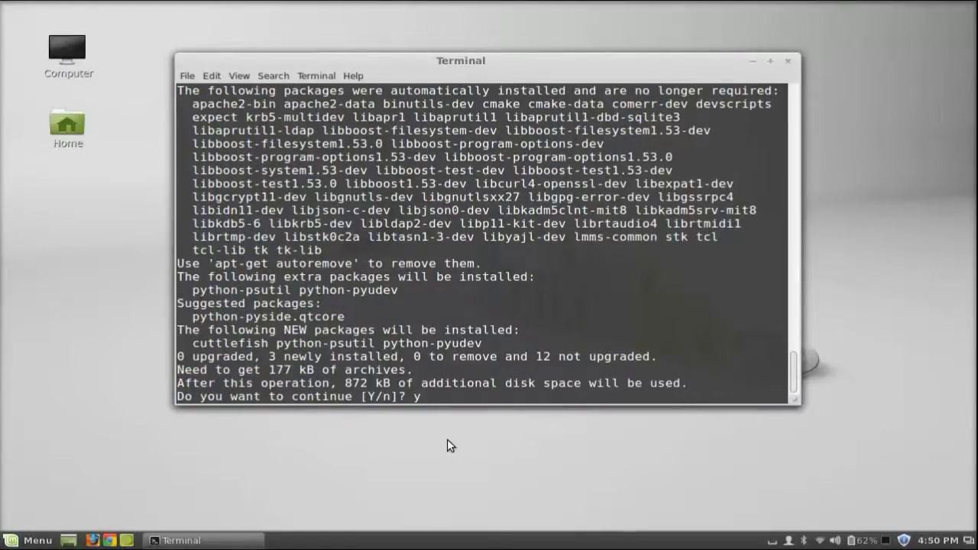
{"action": "key", "text": "Return"}
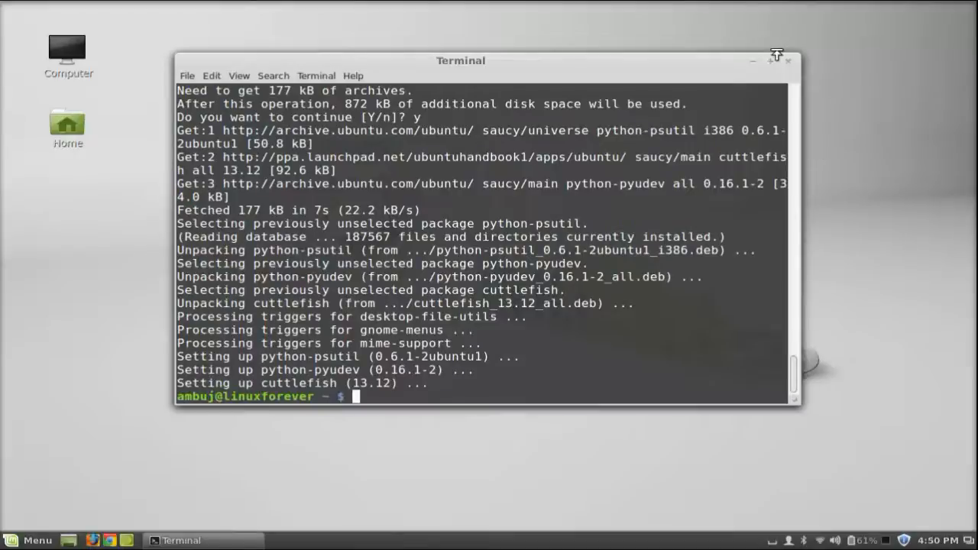
{"action": "left_click", "coordinate": [787, 59]}
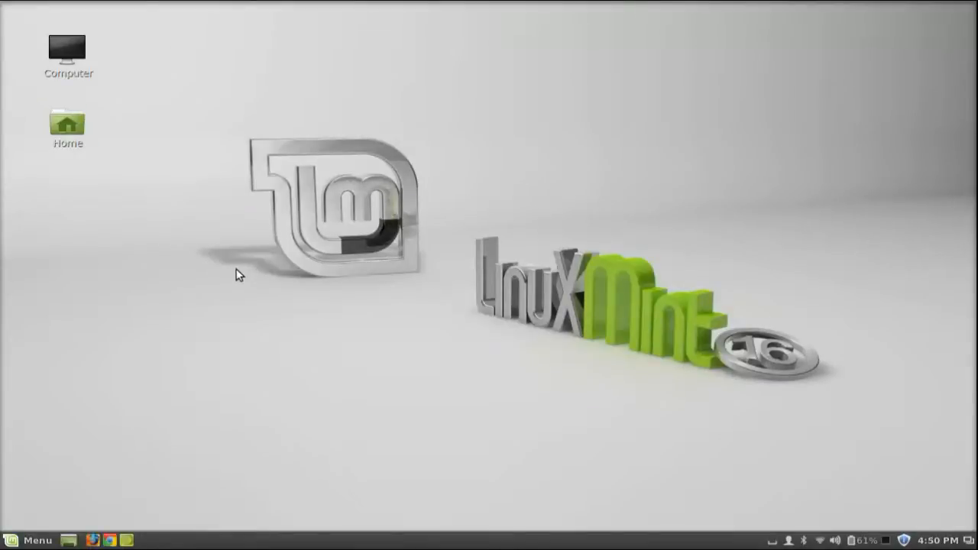
Search the Mint Menu for 'cutt' and launch Cuttlefish.
{"action": "left_click", "coordinate": [27, 540]}
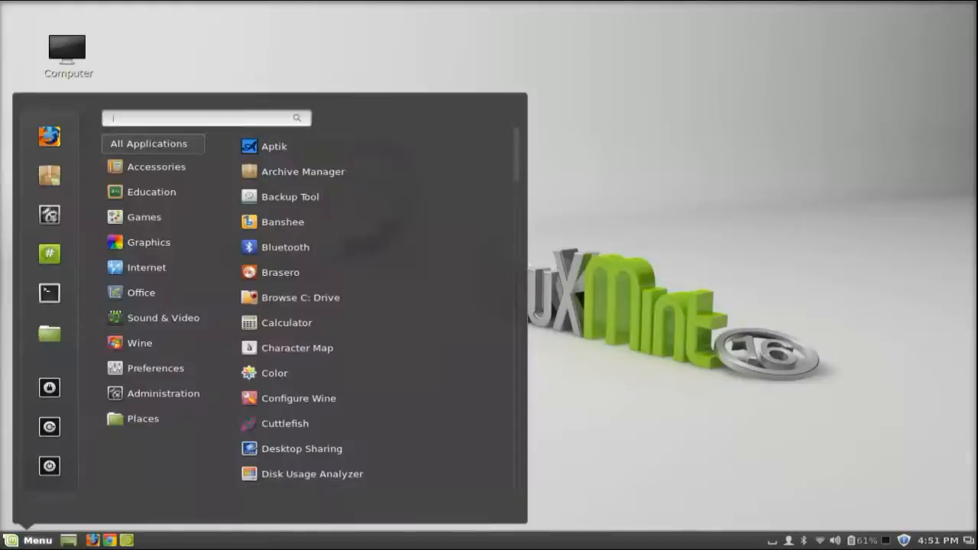
{"action": "type", "text": "cutt"}
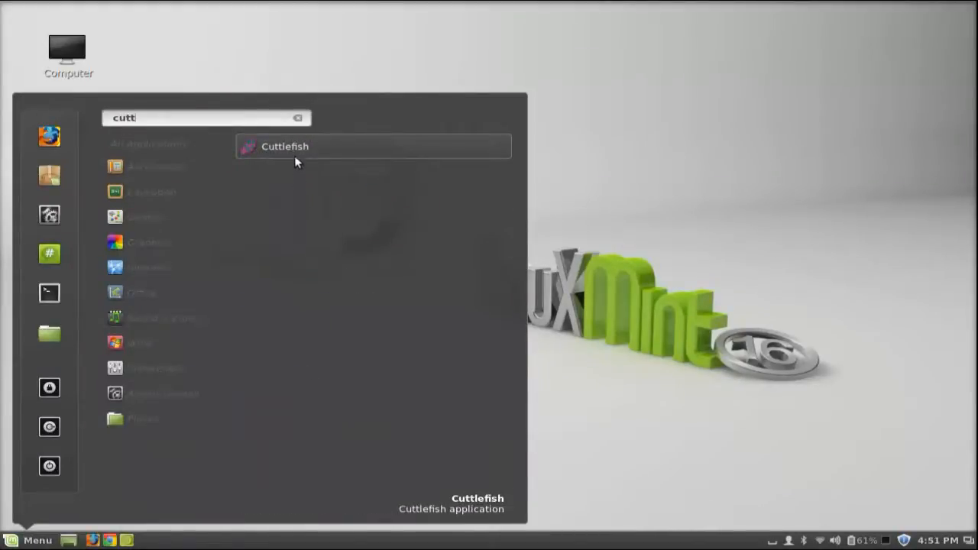
{"action": "left_click", "coordinate": [284, 147]}
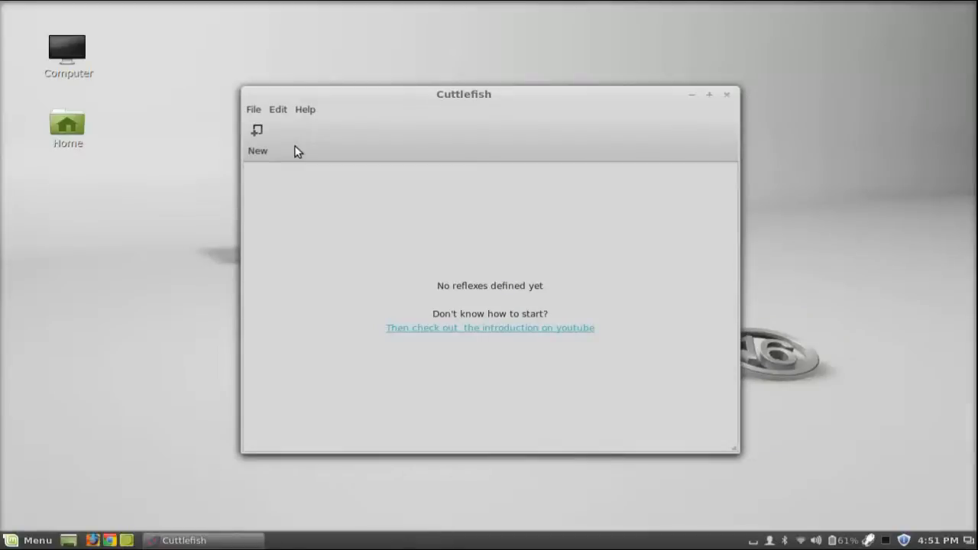
{"action": "mouse_move", "coordinate": [555, 292]}
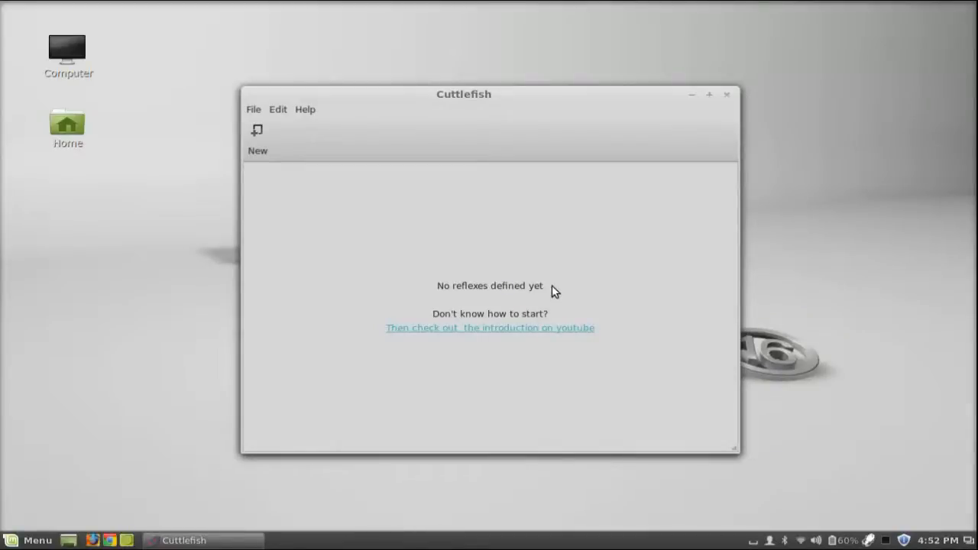
{"action": "mouse_move", "coordinate": [569, 303]}
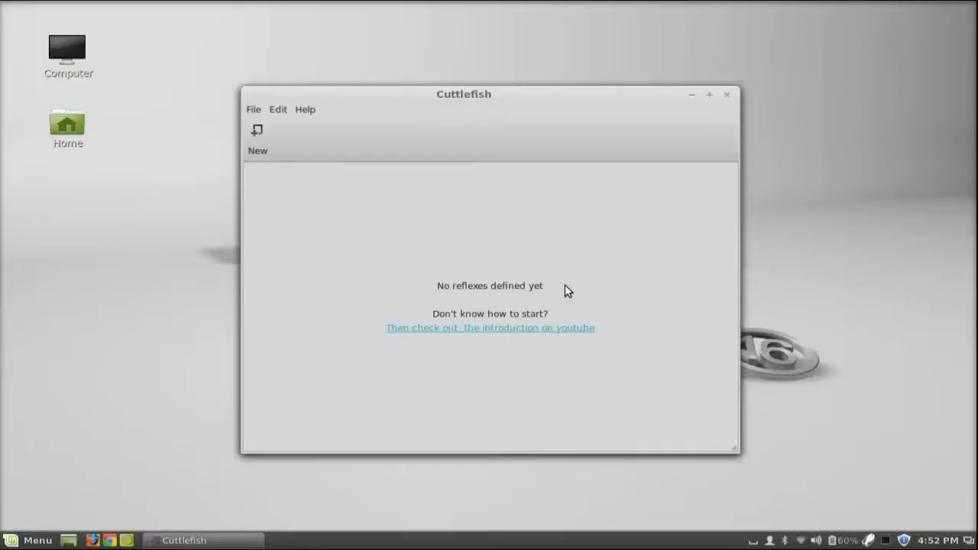
Create a new reflex and turn on 'Activated by stimulus'.
{"action": "left_click", "coordinate": [257, 138]}
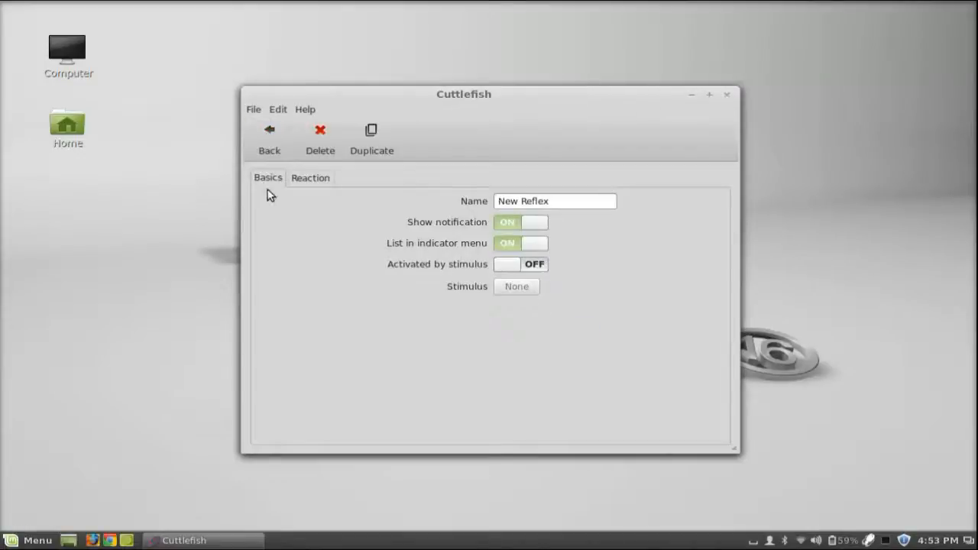
{"action": "mouse_move", "coordinate": [319, 193]}
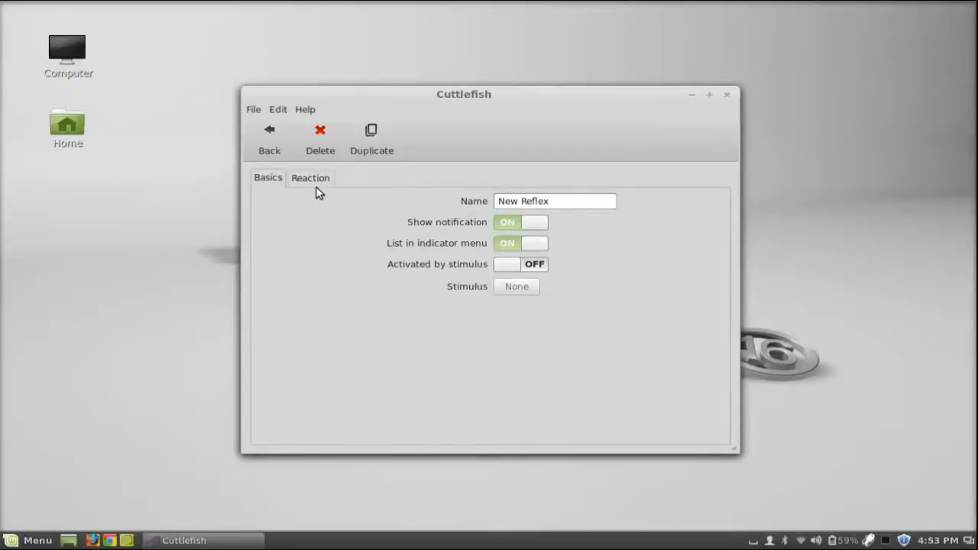
{"action": "mouse_move", "coordinate": [480, 208]}
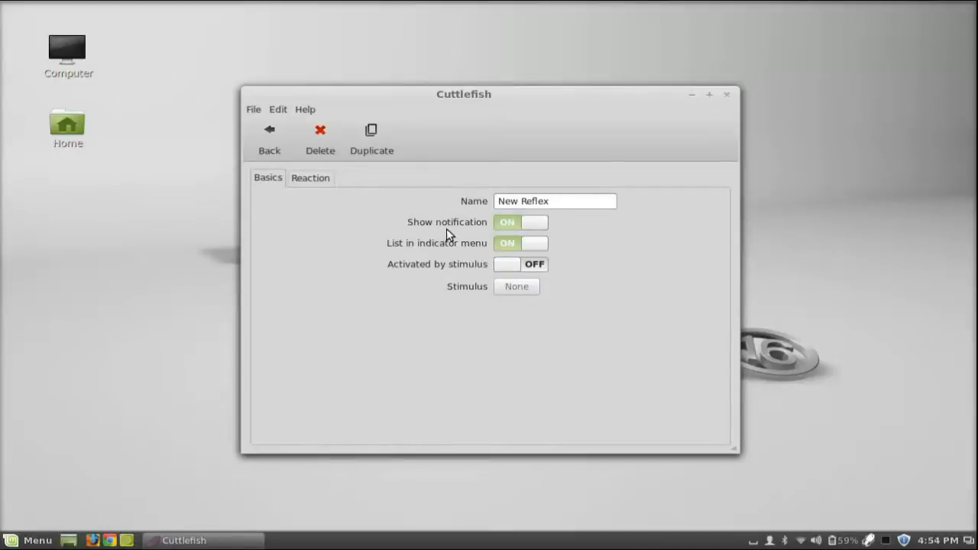
{"action": "mouse_move", "coordinate": [480, 235]}
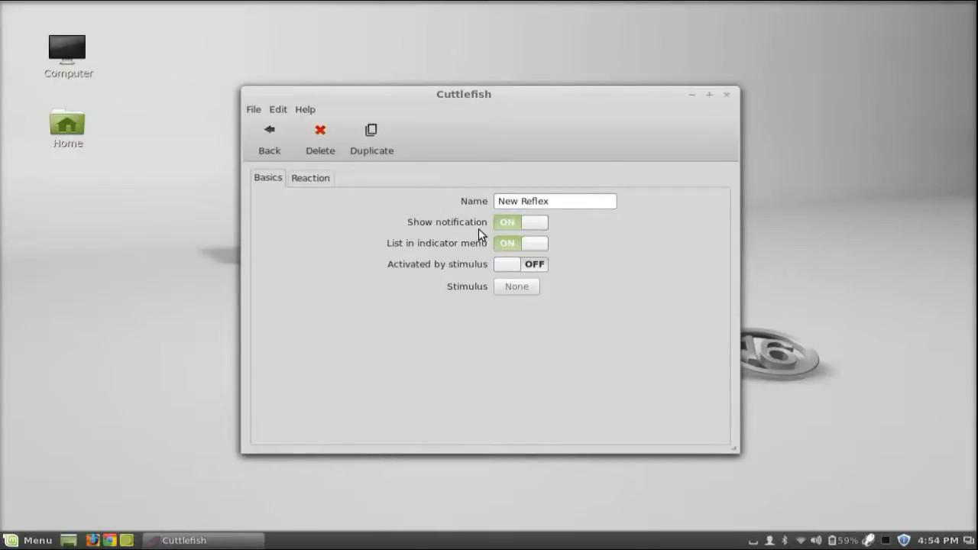
{"action": "mouse_move", "coordinate": [415, 259]}
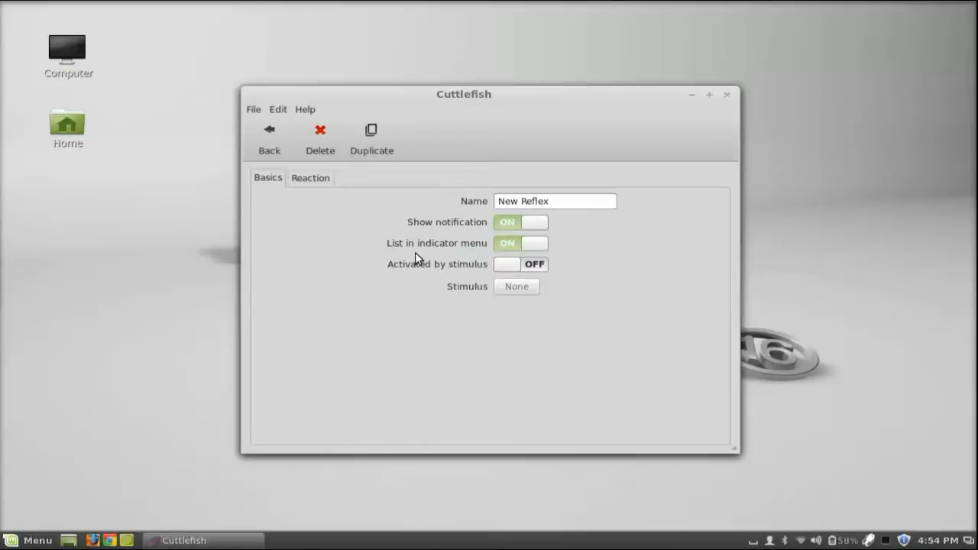
{"action": "mouse_move", "coordinate": [489, 266]}
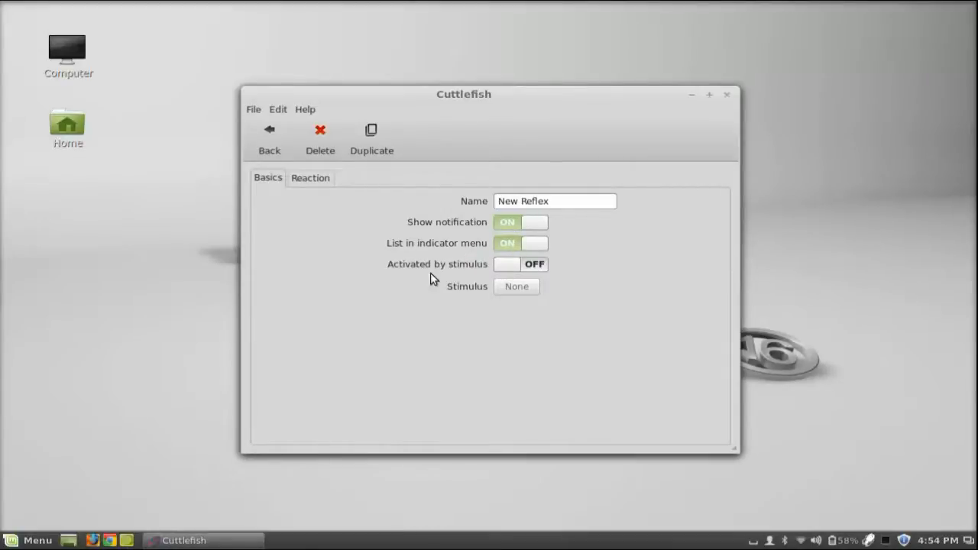
{"action": "mouse_move", "coordinate": [455, 275]}
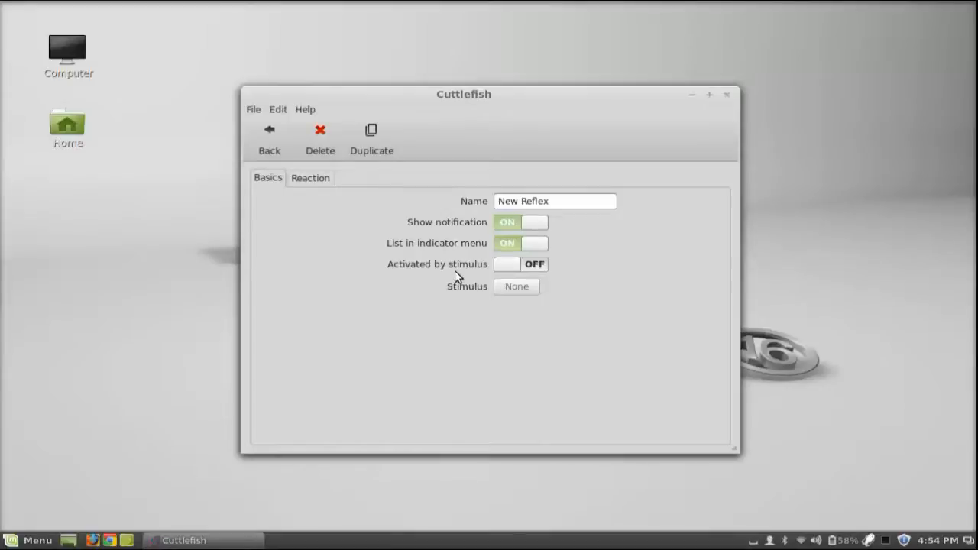
{"action": "mouse_move", "coordinate": [429, 298]}
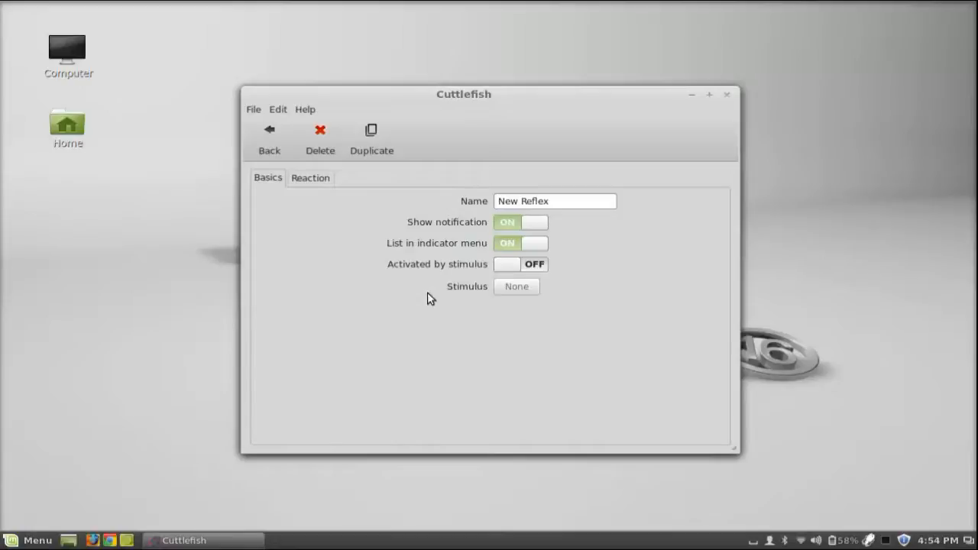
{"action": "mouse_move", "coordinate": [495, 277]}
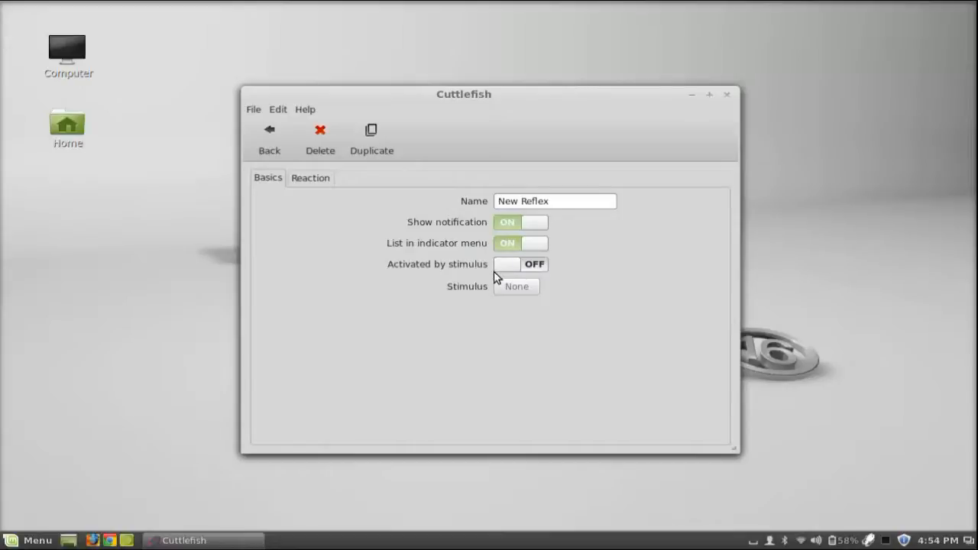
{"action": "mouse_move", "coordinate": [468, 273]}
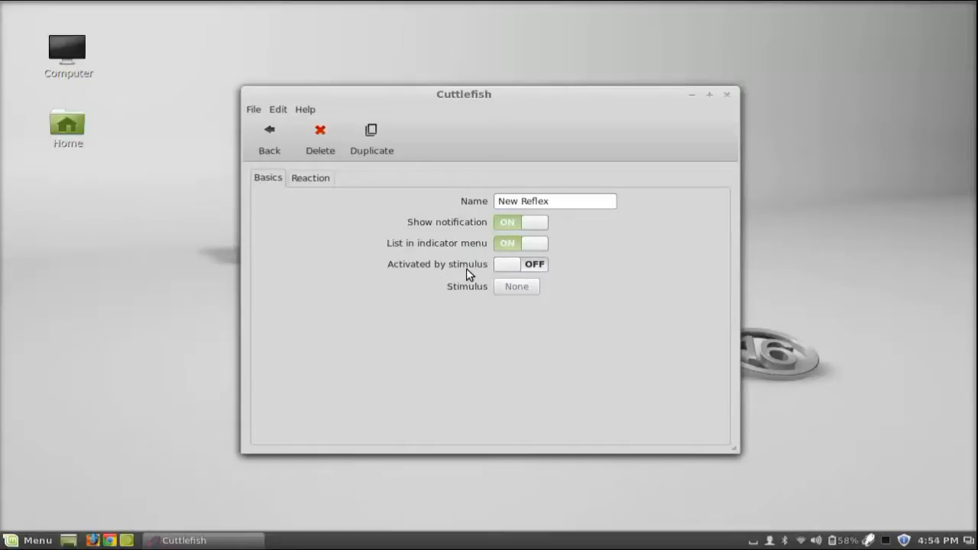
{"action": "left_click", "coordinate": [520, 263]}
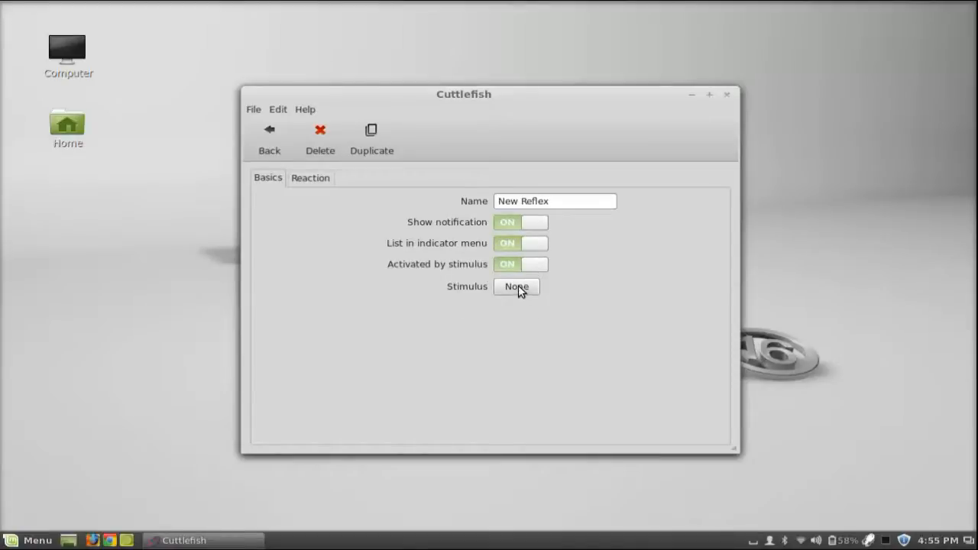
Choose 'Application starts' from the Applications category as the stimulus.
{"action": "left_click", "coordinate": [516, 286]}
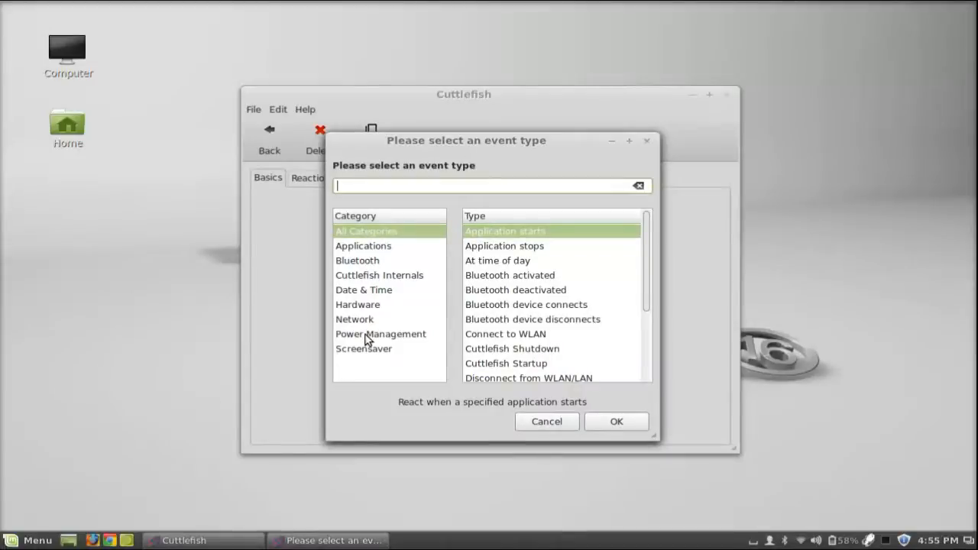
{"action": "left_click", "coordinate": [364, 244]}
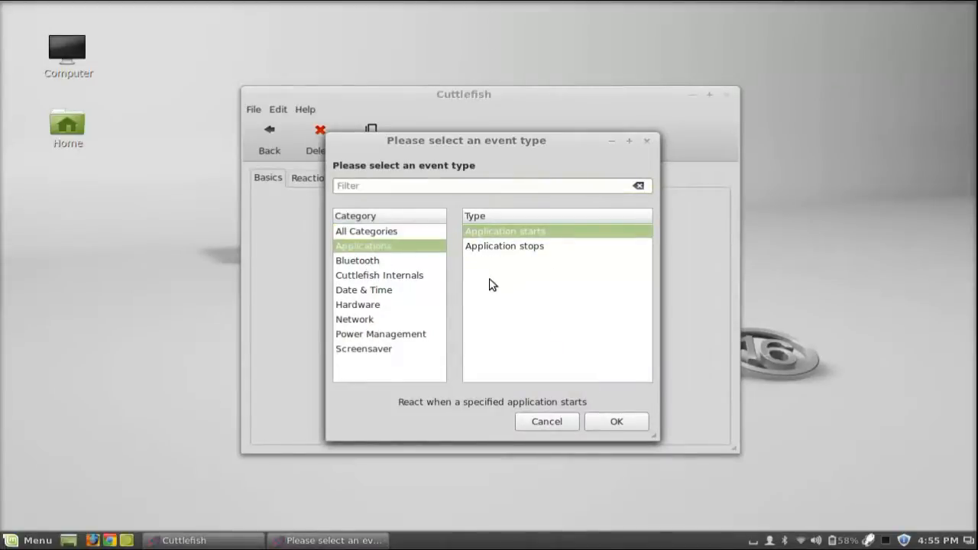
{"action": "mouse_move", "coordinate": [535, 241]}
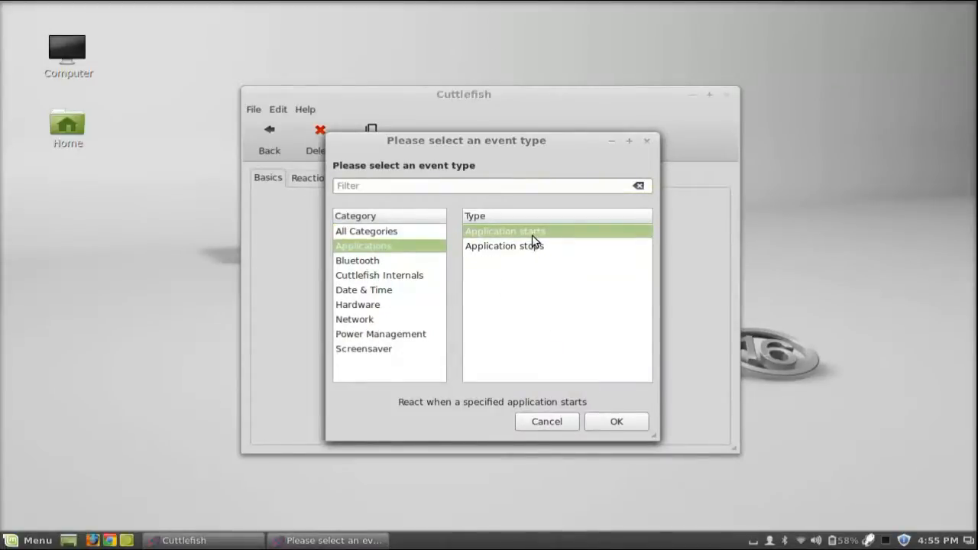
{"action": "left_click", "coordinate": [616, 422]}
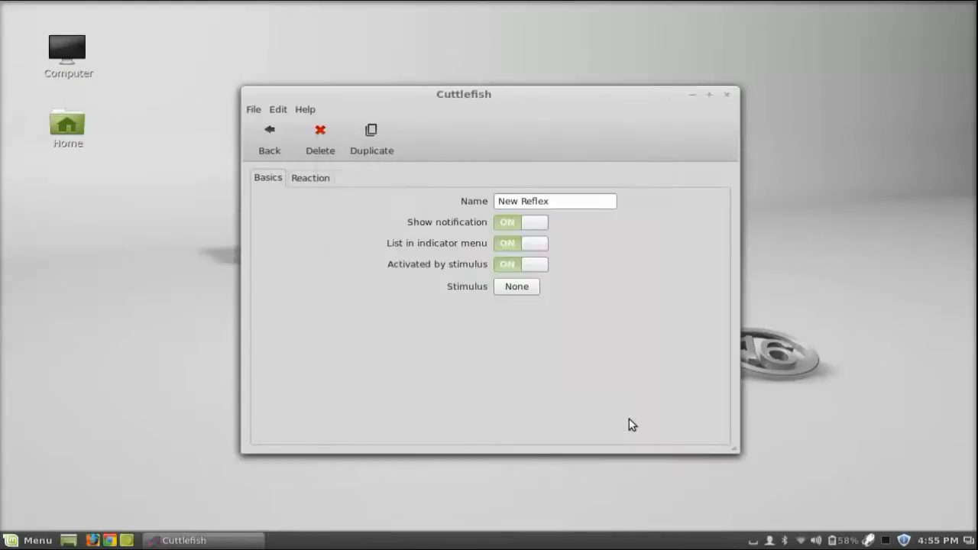
Select VLC media player as the application whose start triggers the reflex.
{"action": "left_click", "coordinate": [517, 286]}
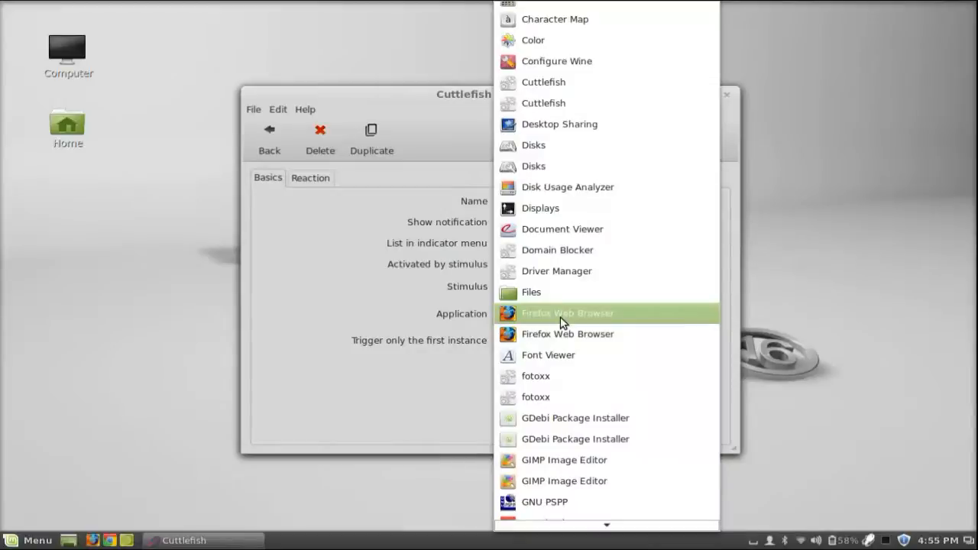
{"action": "mouse_move", "coordinate": [567, 333]}
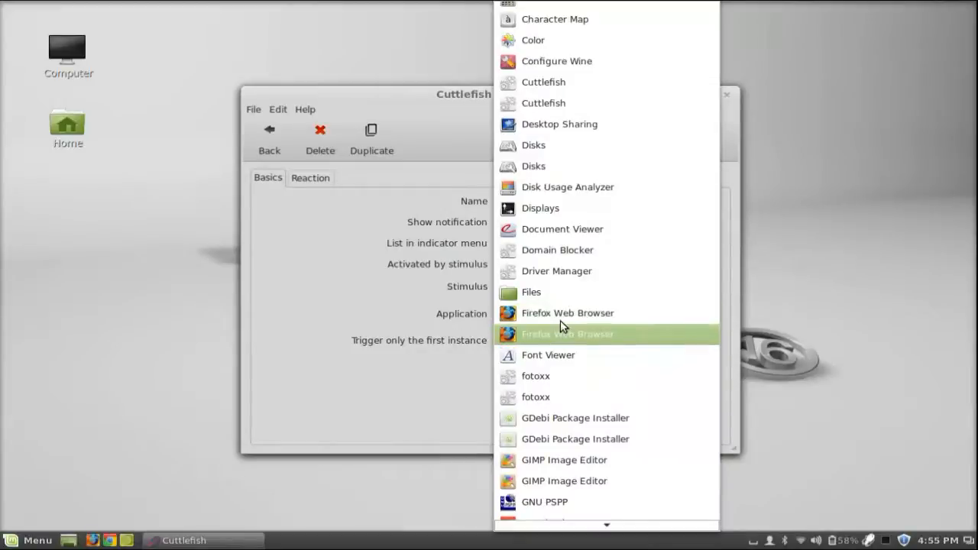
{"action": "scroll", "scroll_direction": "down", "scroll_amount": 3}
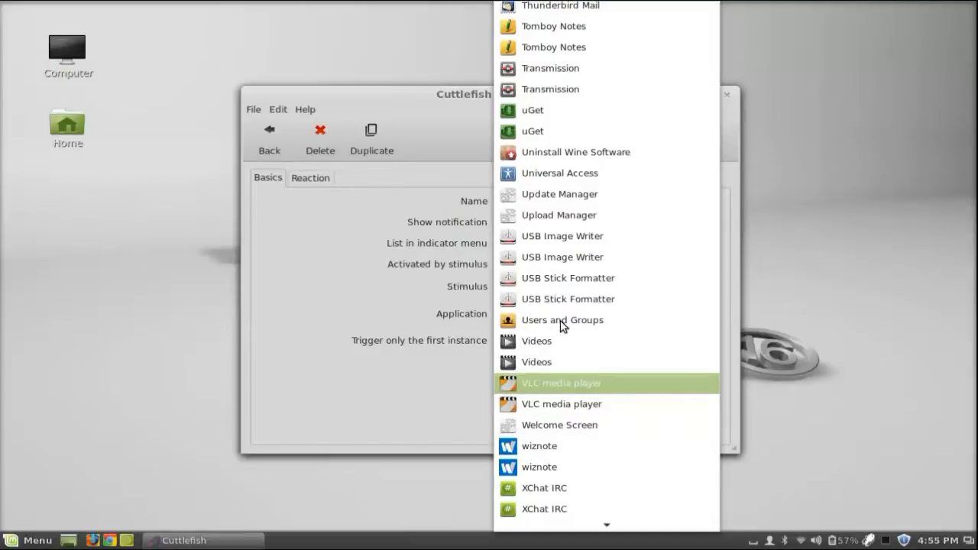
{"action": "left_click", "coordinate": [561, 382]}
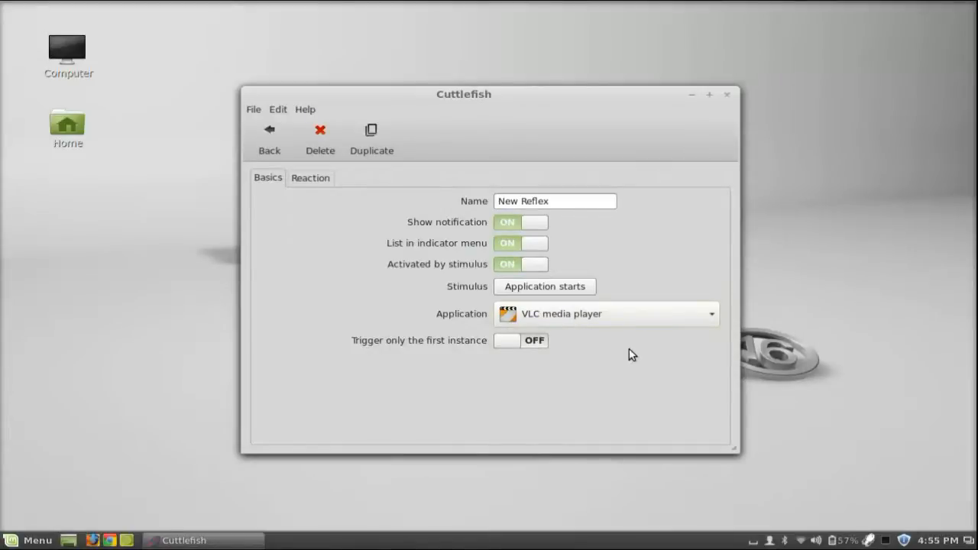
{"action": "mouse_move", "coordinate": [625, 355]}
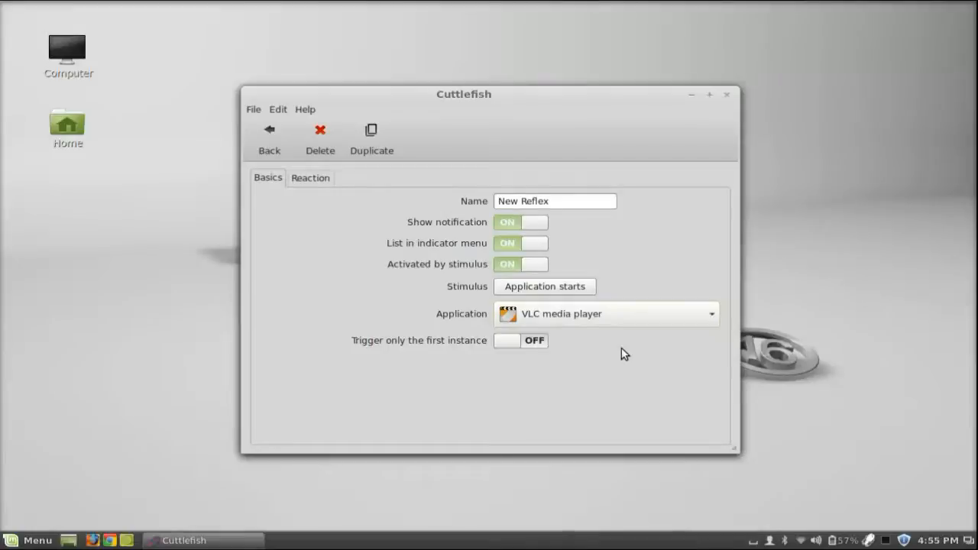
{"action": "mouse_move", "coordinate": [312, 272]}
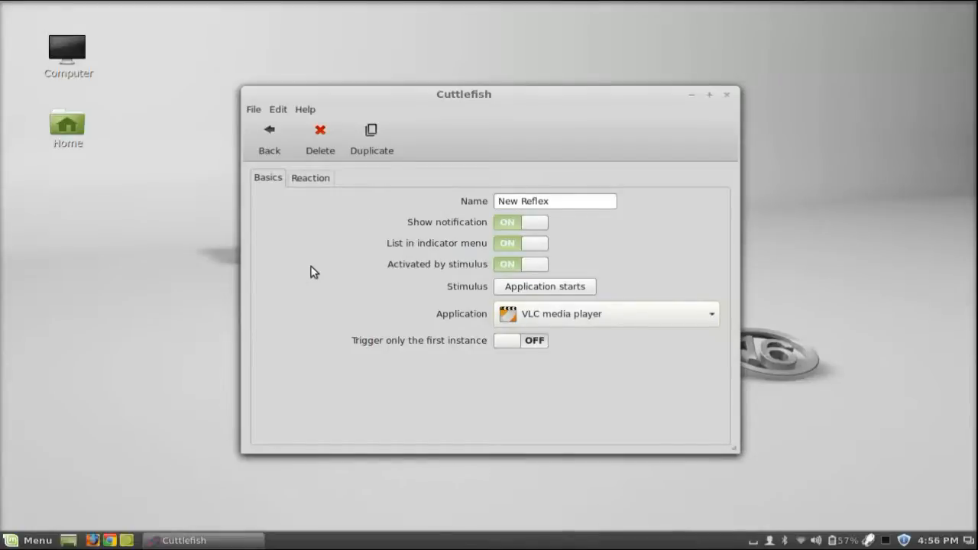
Add a reaction and pick 'Change volume' from the Audio category.
{"action": "left_click", "coordinate": [311, 177]}
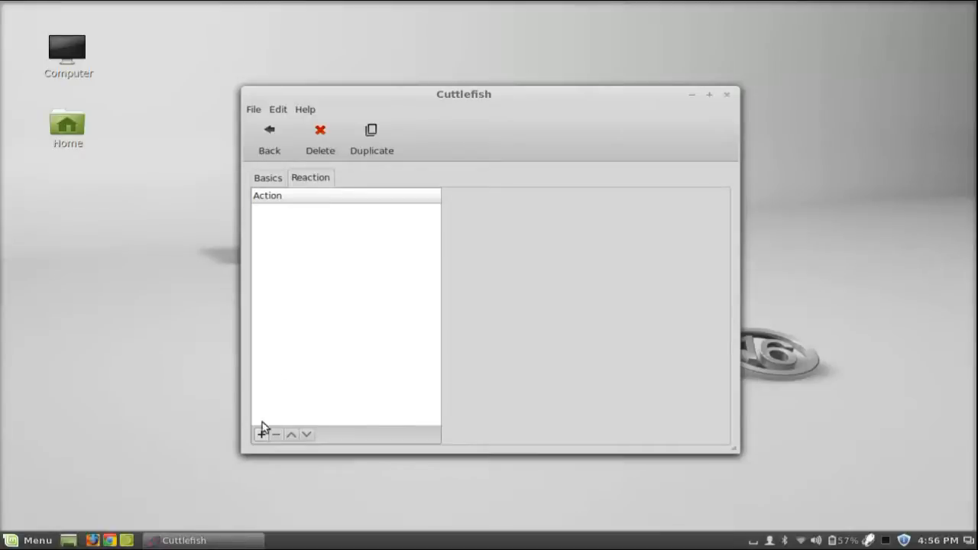
{"action": "left_click", "coordinate": [262, 434]}
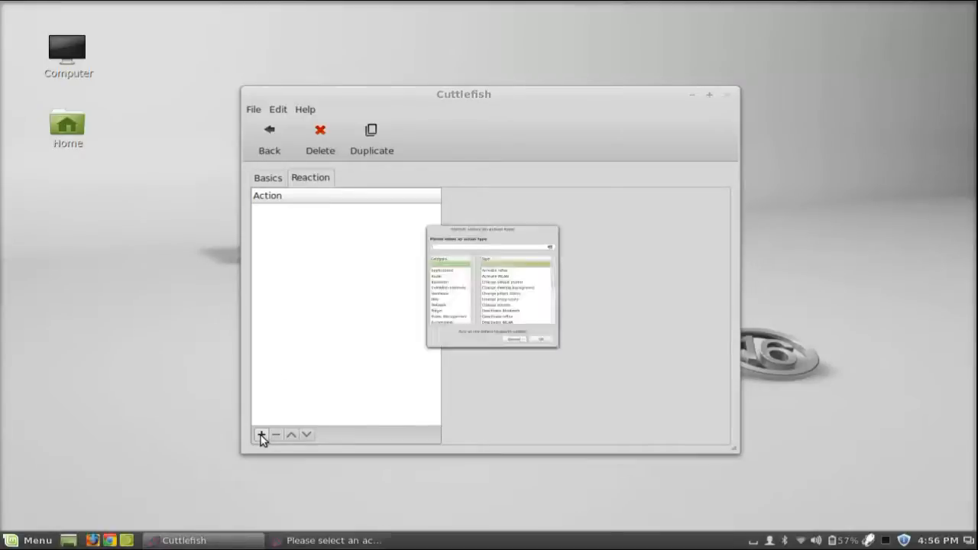
{"action": "left_click", "coordinate": [260, 434]}
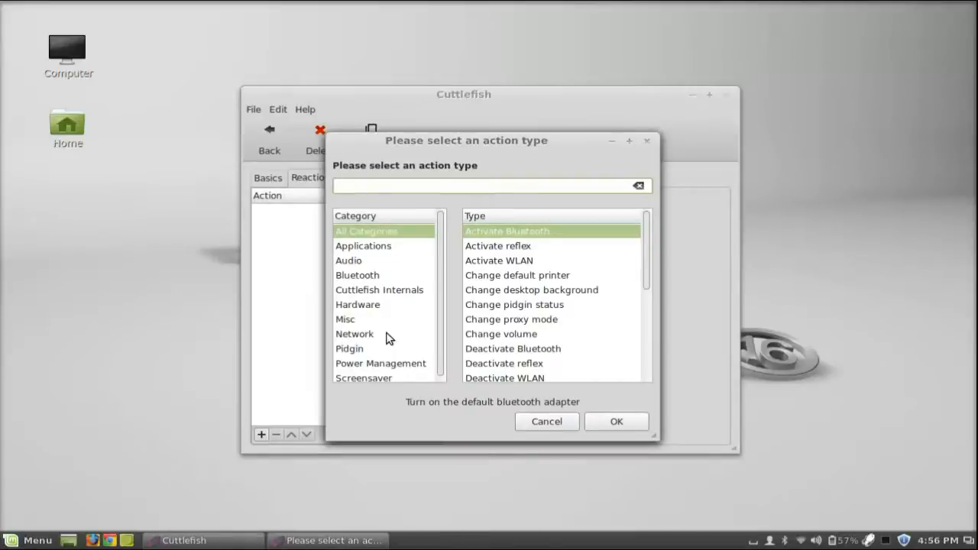
{"action": "left_click", "coordinate": [348, 260]}
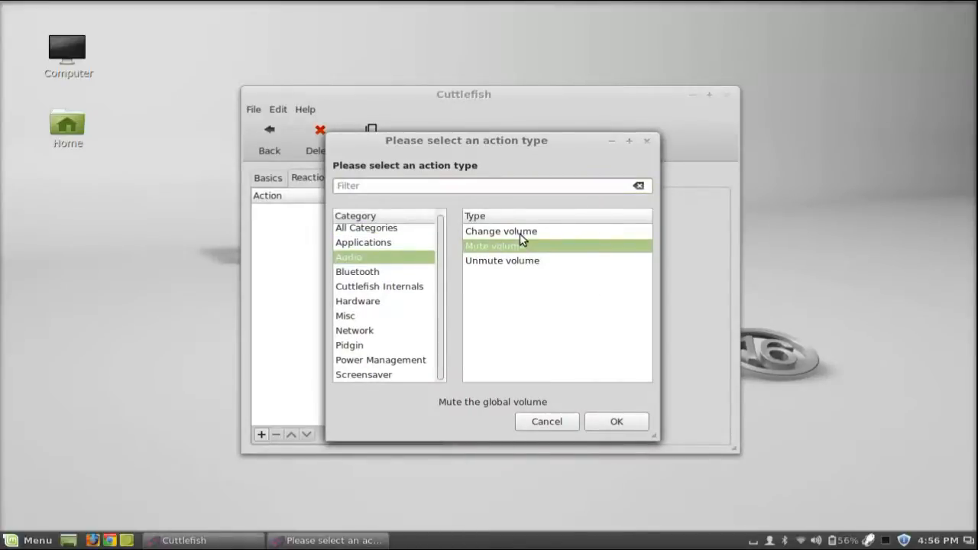
{"action": "left_click", "coordinate": [501, 231]}
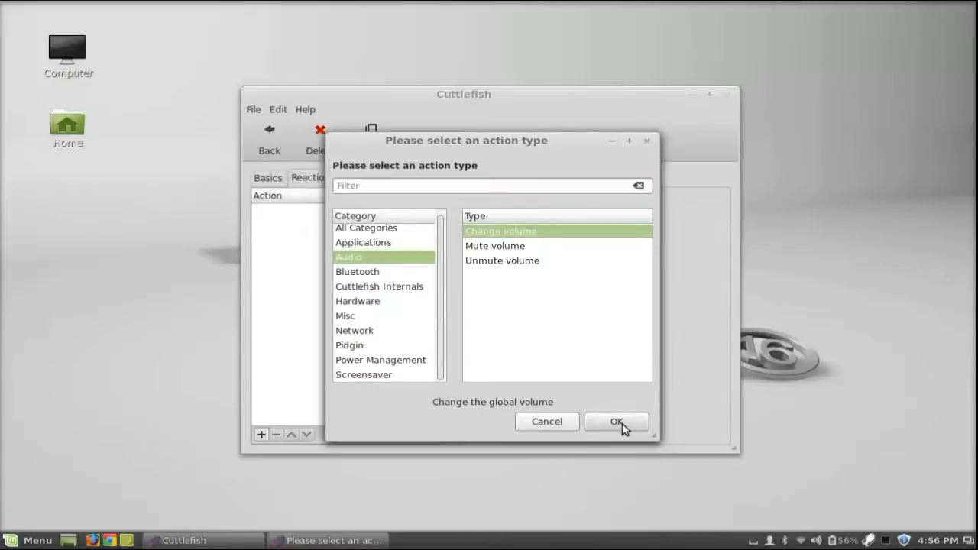
Confirm the Change volume action and lower its volume from 50 to 40%.
{"action": "left_click", "coordinate": [617, 422]}
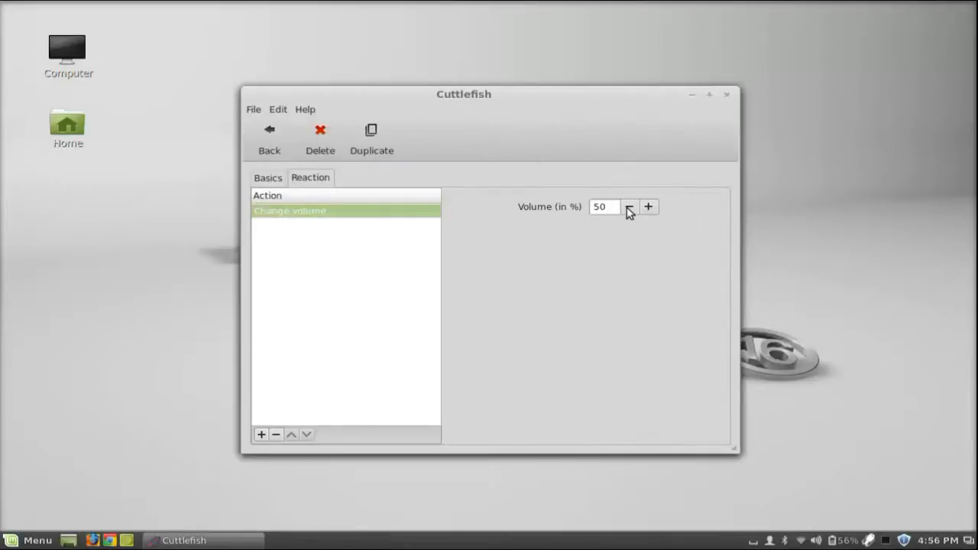
{"action": "left_click", "coordinate": [629, 208]}
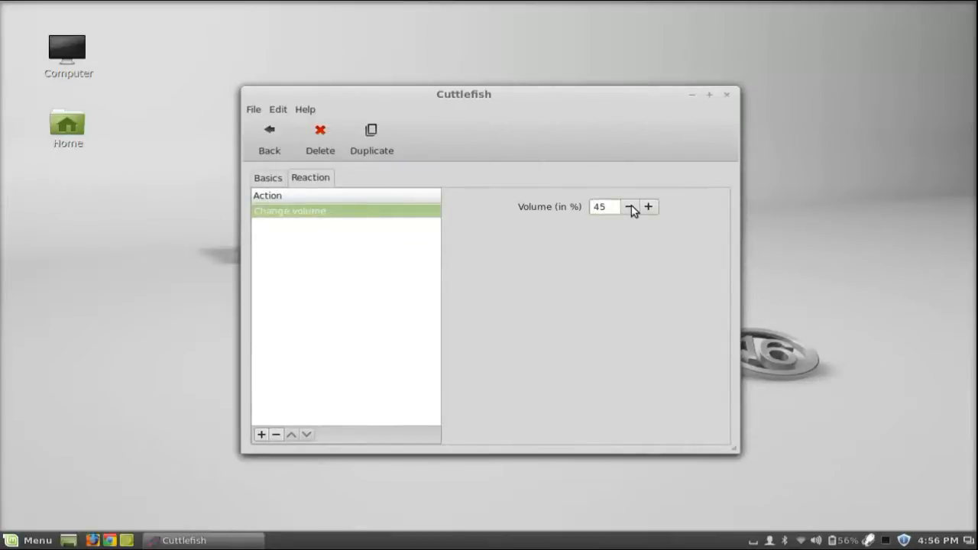
{"action": "left_click", "coordinate": [630, 208]}
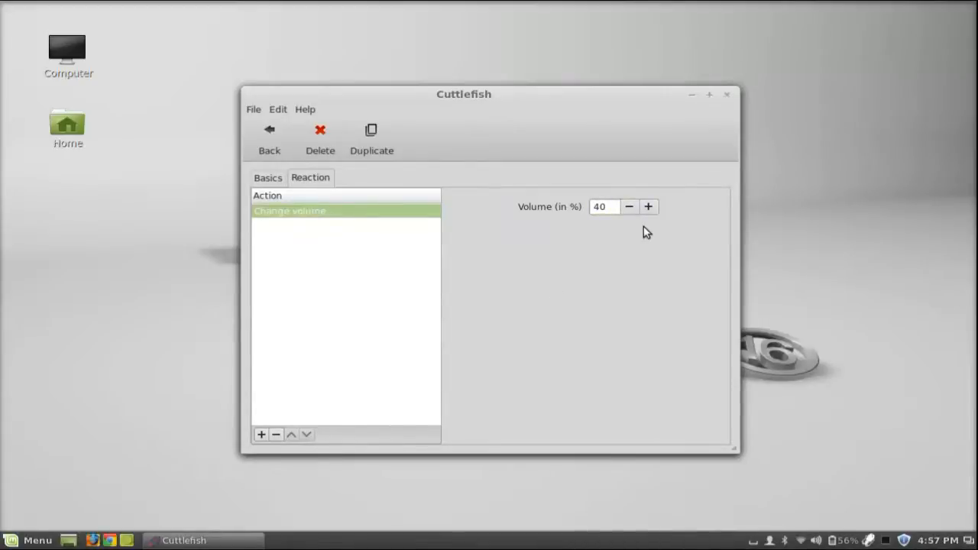
{"action": "mouse_move", "coordinate": [728, 152]}
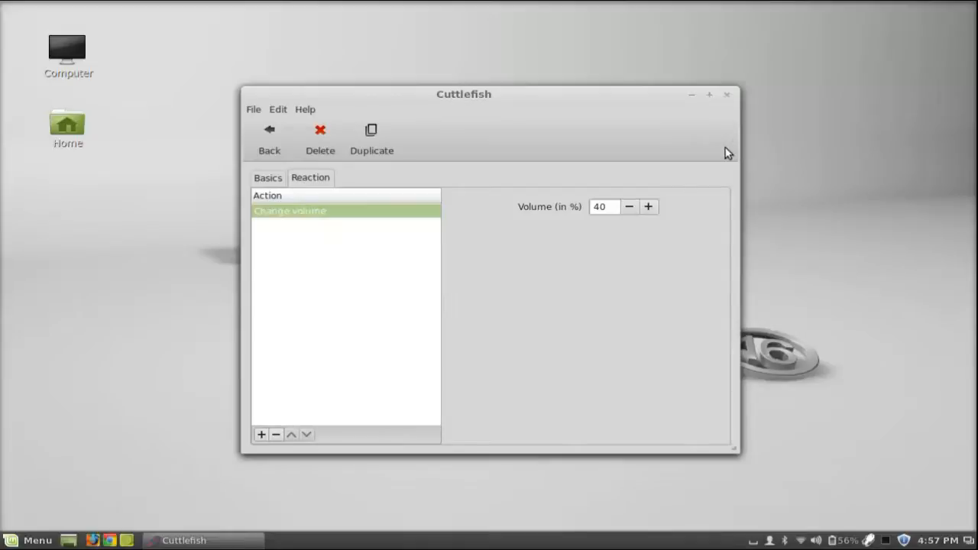
{"action": "mouse_move", "coordinate": [728, 110]}
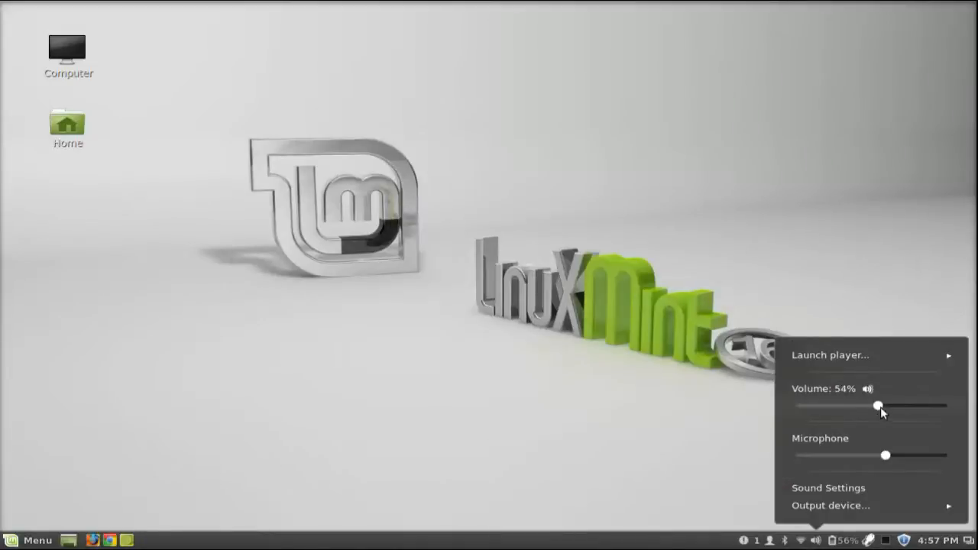
With Cuttlefish closed, search the Mint Menu for 'vlc'.
{"action": "left_click_drag", "start_coordinate": [878, 407], "coordinate": [947, 407]}
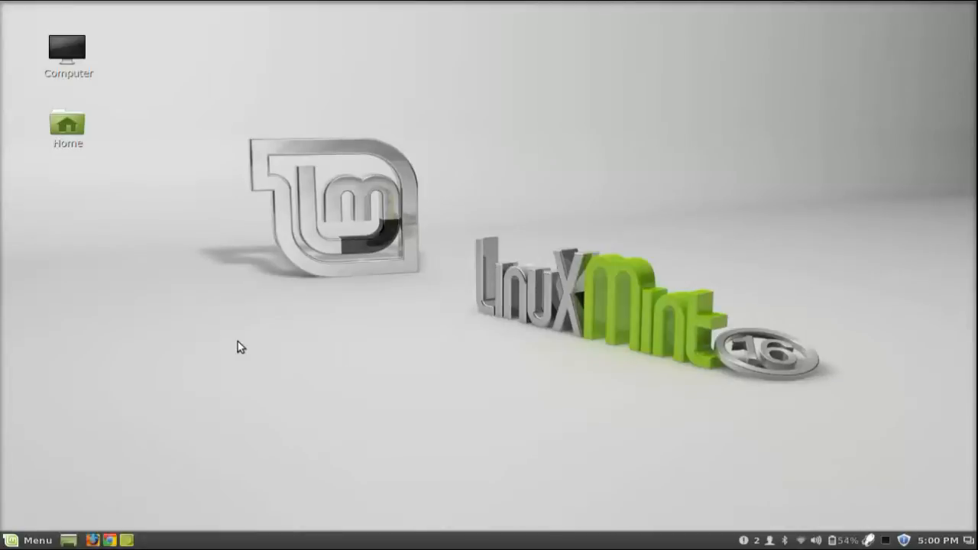
{"action": "left_click", "coordinate": [29, 540]}
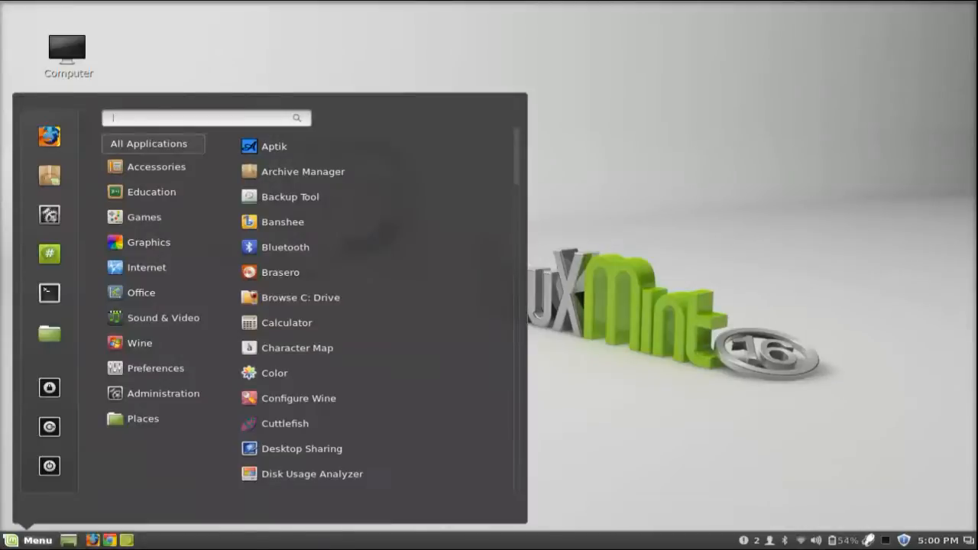
{"action": "type", "text": "vlc"}
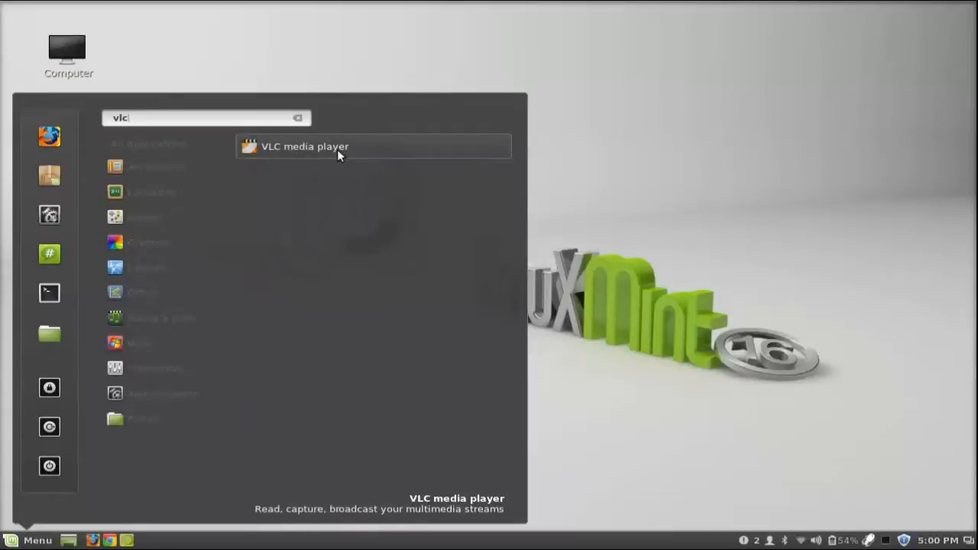